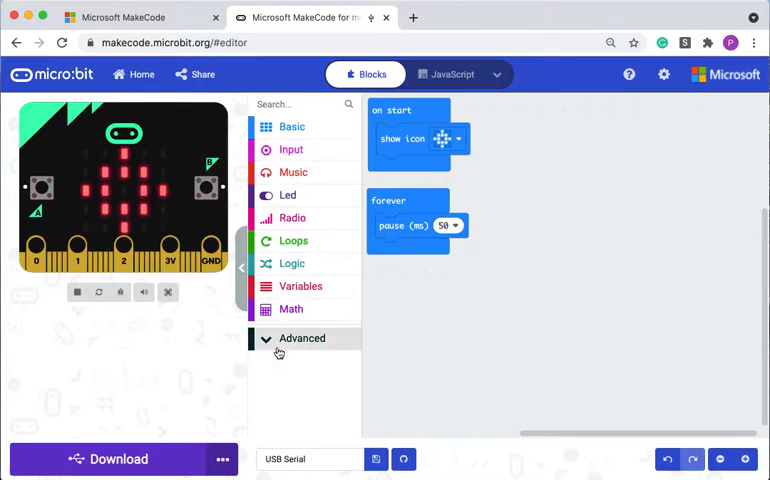
- Add a 'serial write numbers' block with array [0, 1] after the pause in the forever loop
click(302, 338)
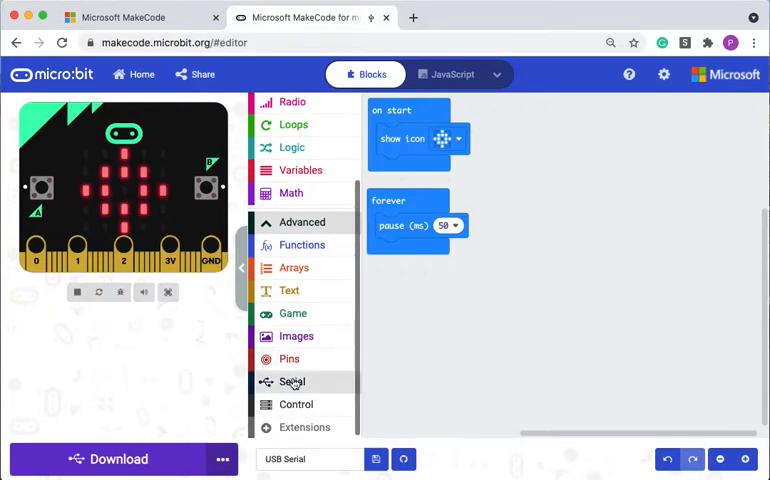
click(292, 380)
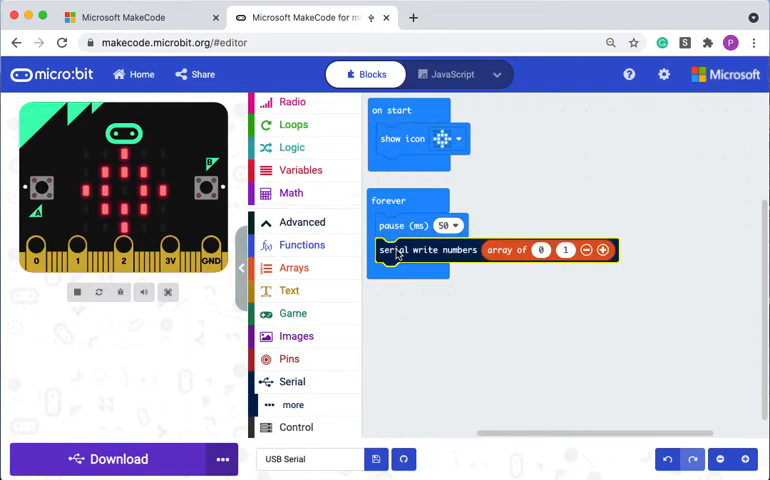
- Let the simulator restart with the new serial write code until its console is offered
click(76, 292)
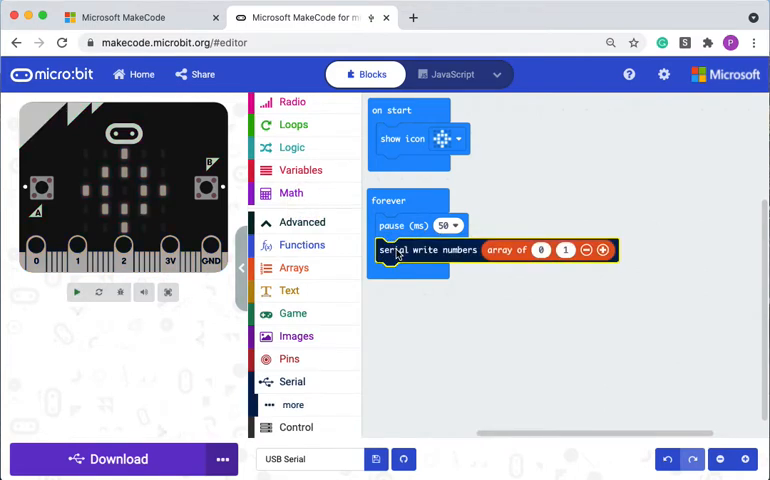
click(76, 292)
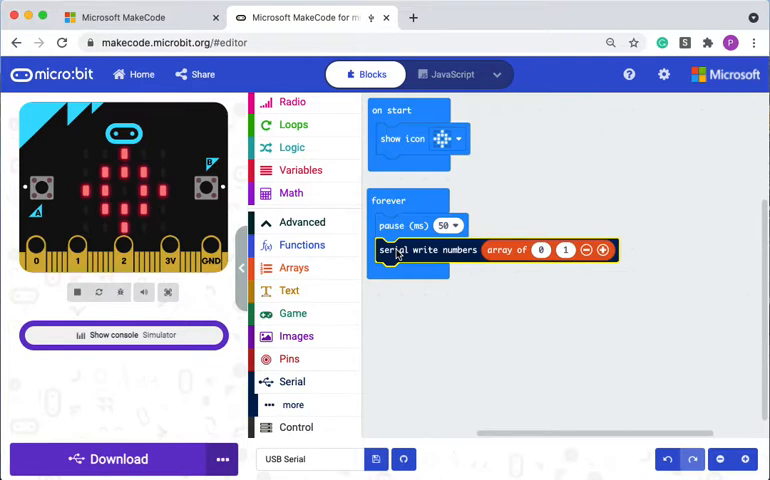
mouse_move(290, 384)
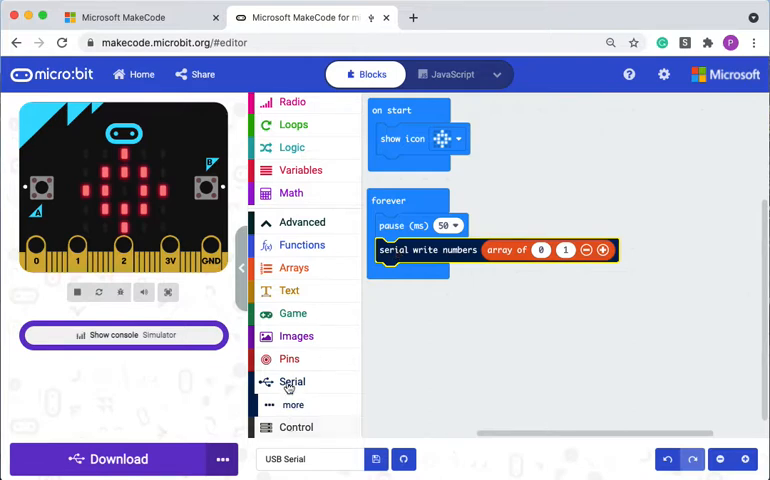
- Replace the array's first number 0 with the light level reading from Input
click(292, 380)
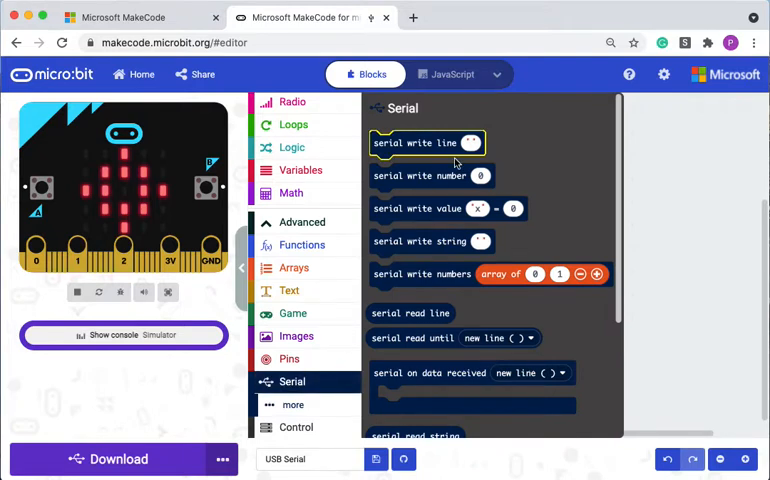
mouse_move(510, 304)
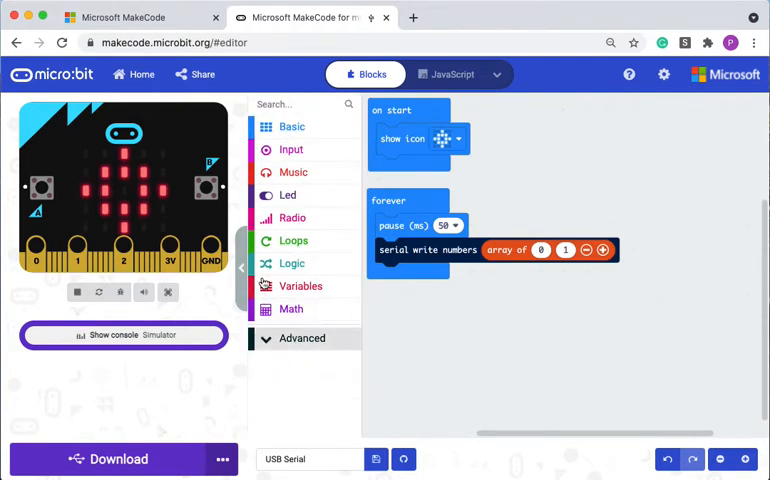
click(292, 148)
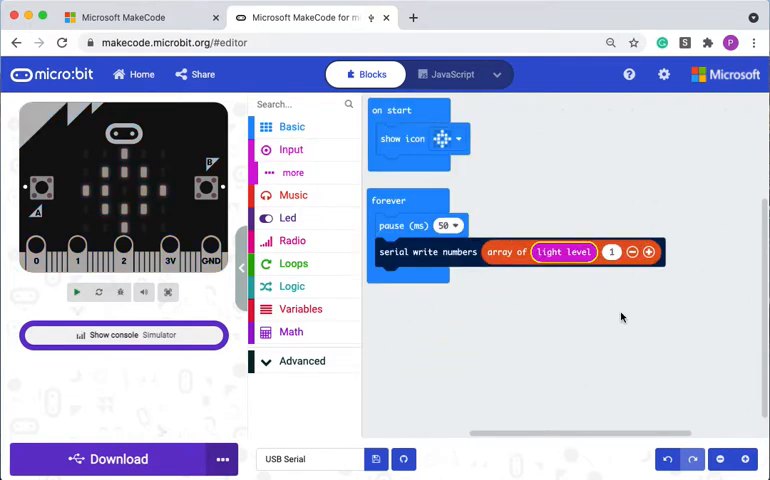
- Change the array's second number to 42 and let the simulator run, reading light 128
click(612, 252)
text(42)
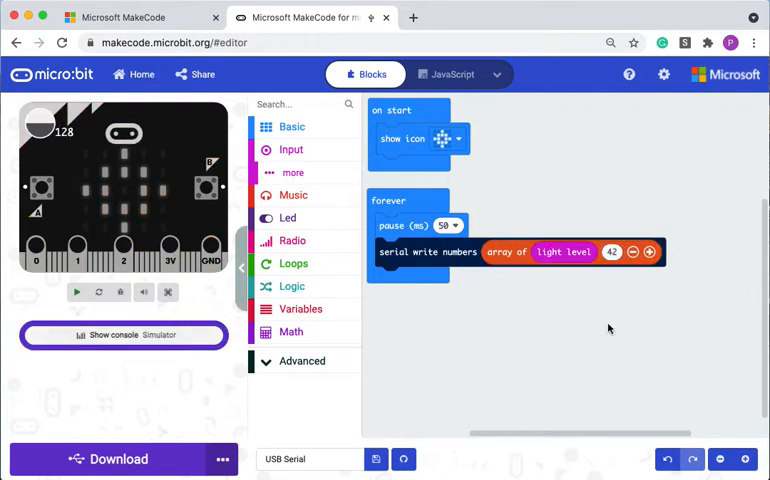
click(76, 292)
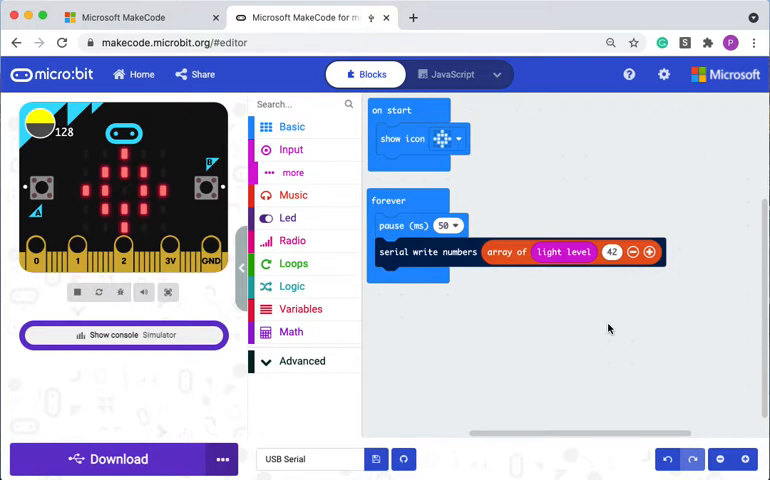
mouse_move(164, 374)
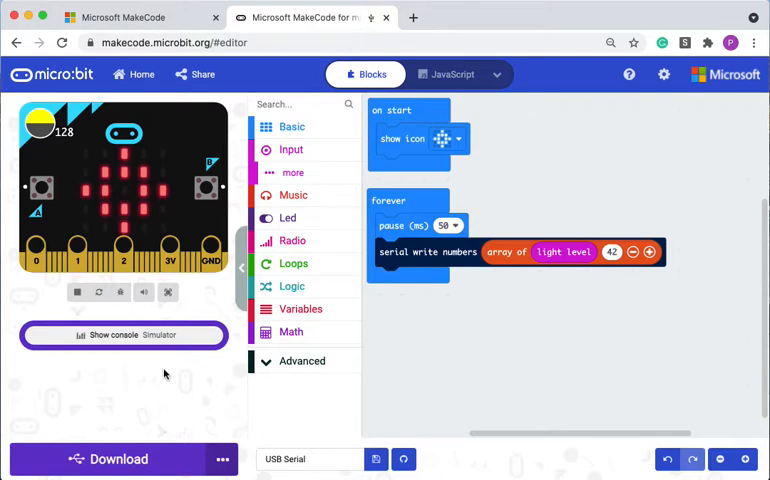
mouse_move(388, 252)
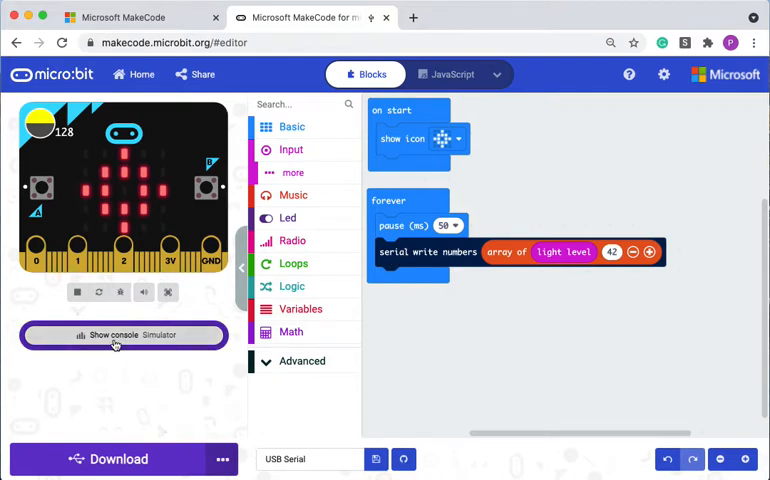
mouse_move(108, 388)
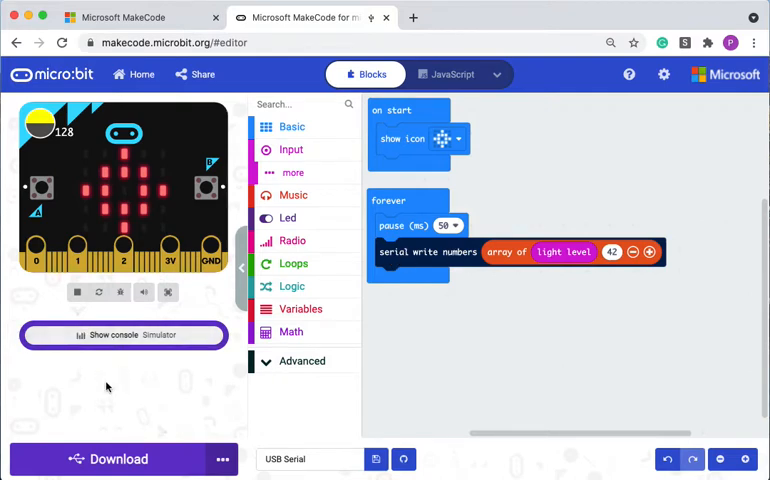
click(76, 292)
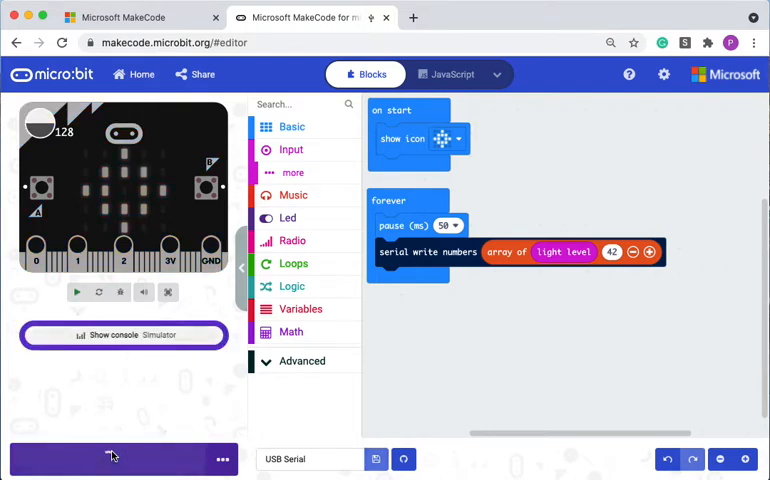
- Download the program to flash it onto the connected micro:bit over USB
click(116, 460)
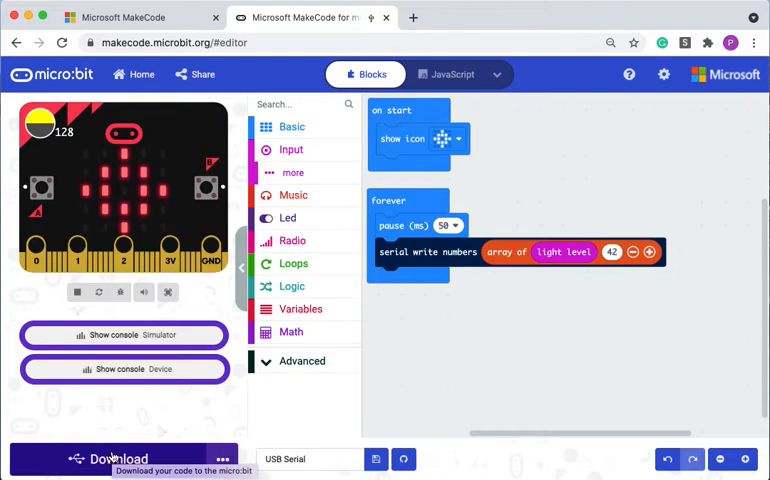
mouse_move(130, 396)
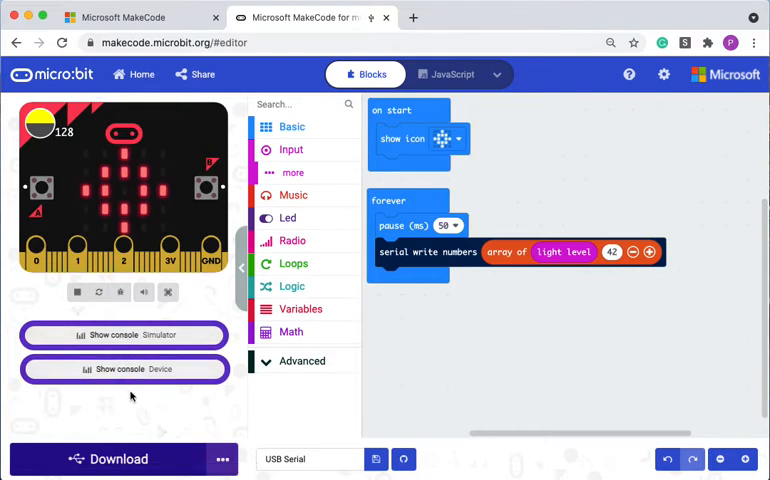
- Show the device console graphing live light-level readings alongside the constant 42
click(124, 368)
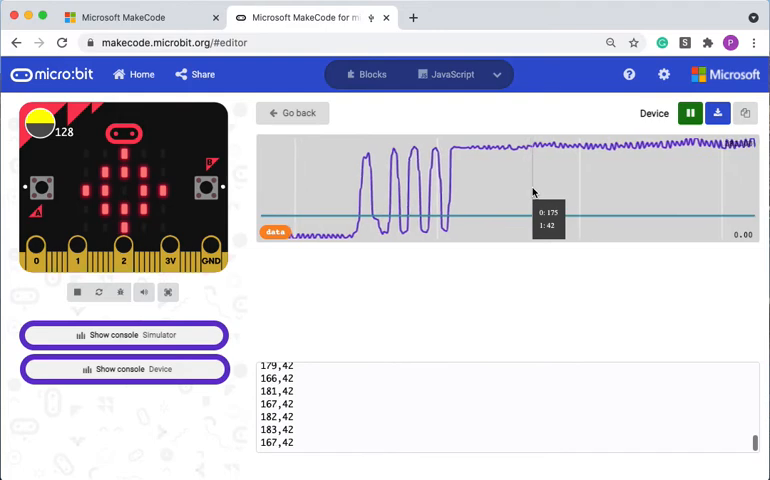
- Pause the live device data with readings holding around 175–176 and 42
click(690, 112)
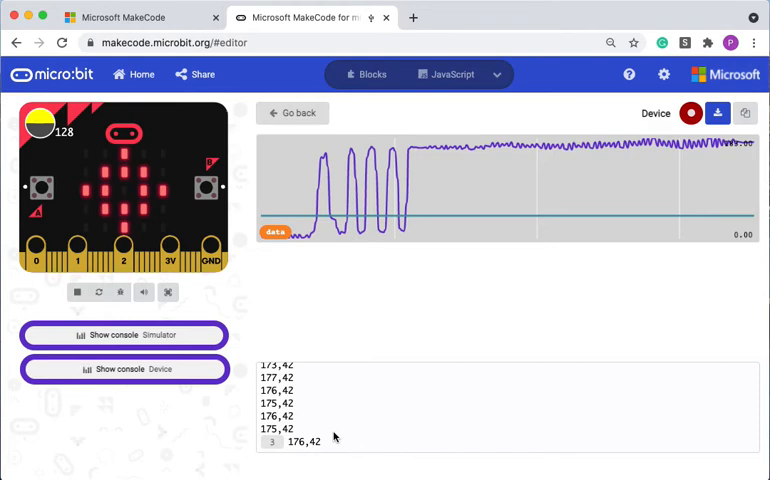
mouse_move(324, 448)
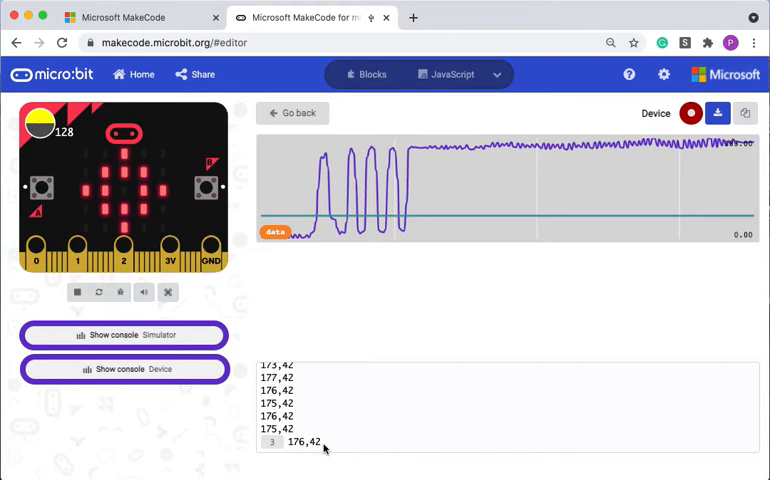